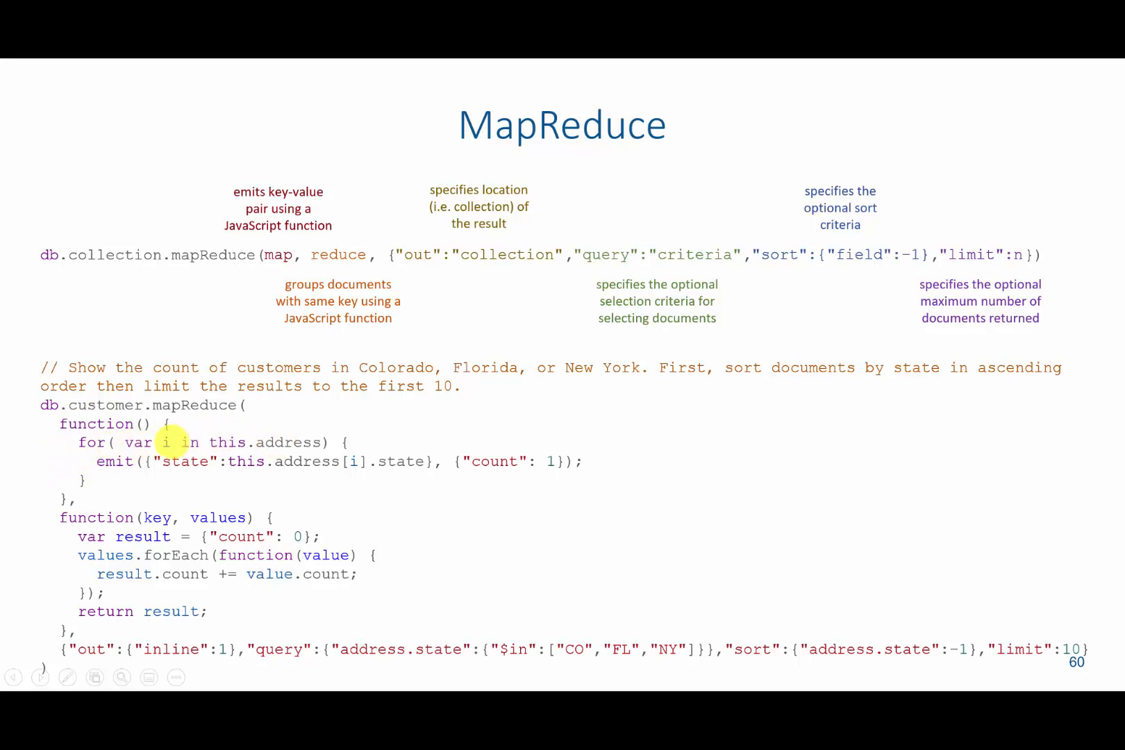
mouse_move(351, 461)
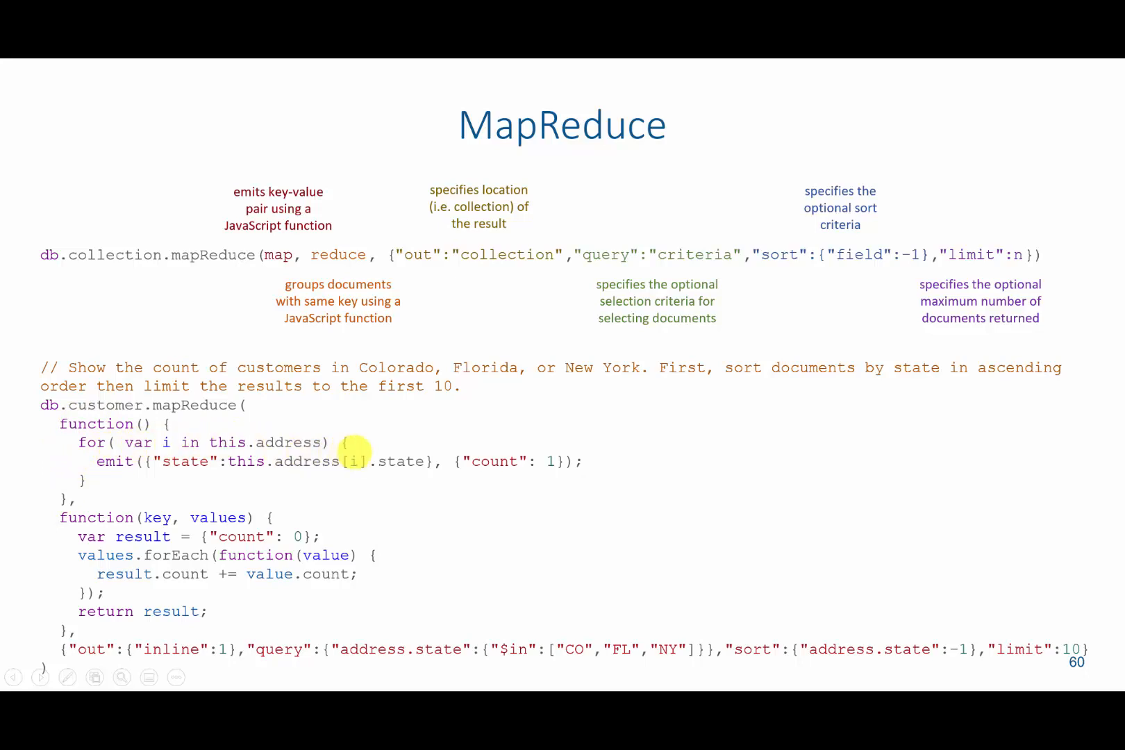
mouse_move(93, 518)
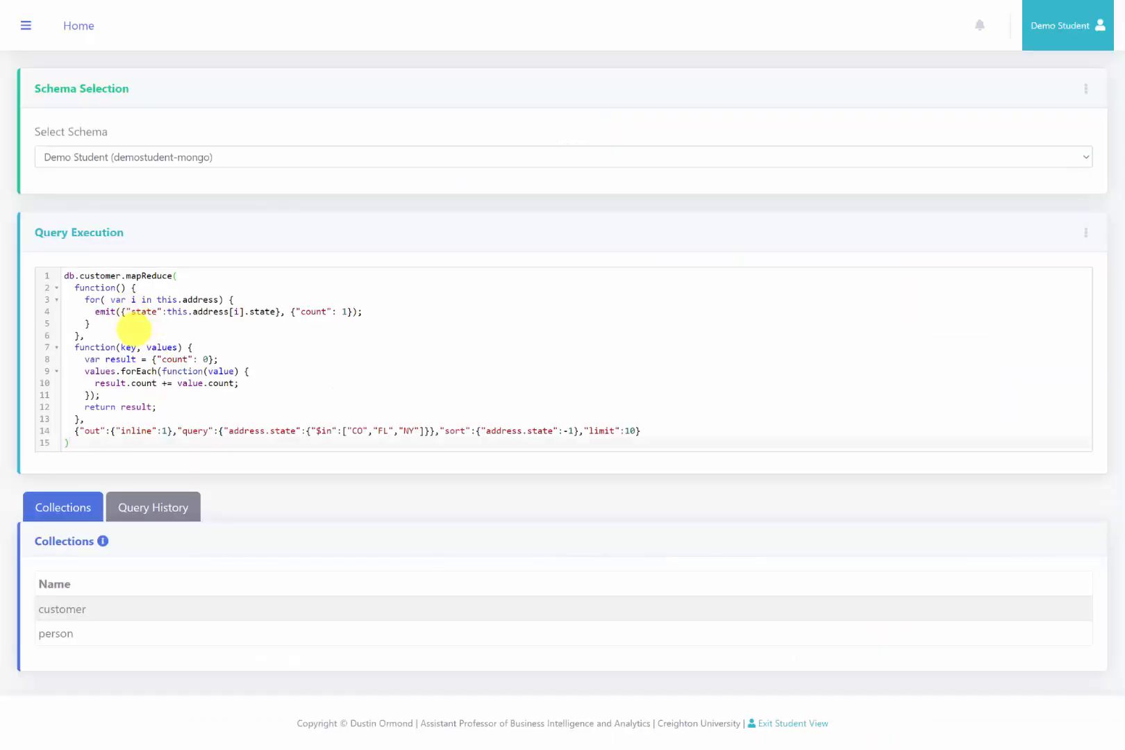
mouse_move(144, 402)
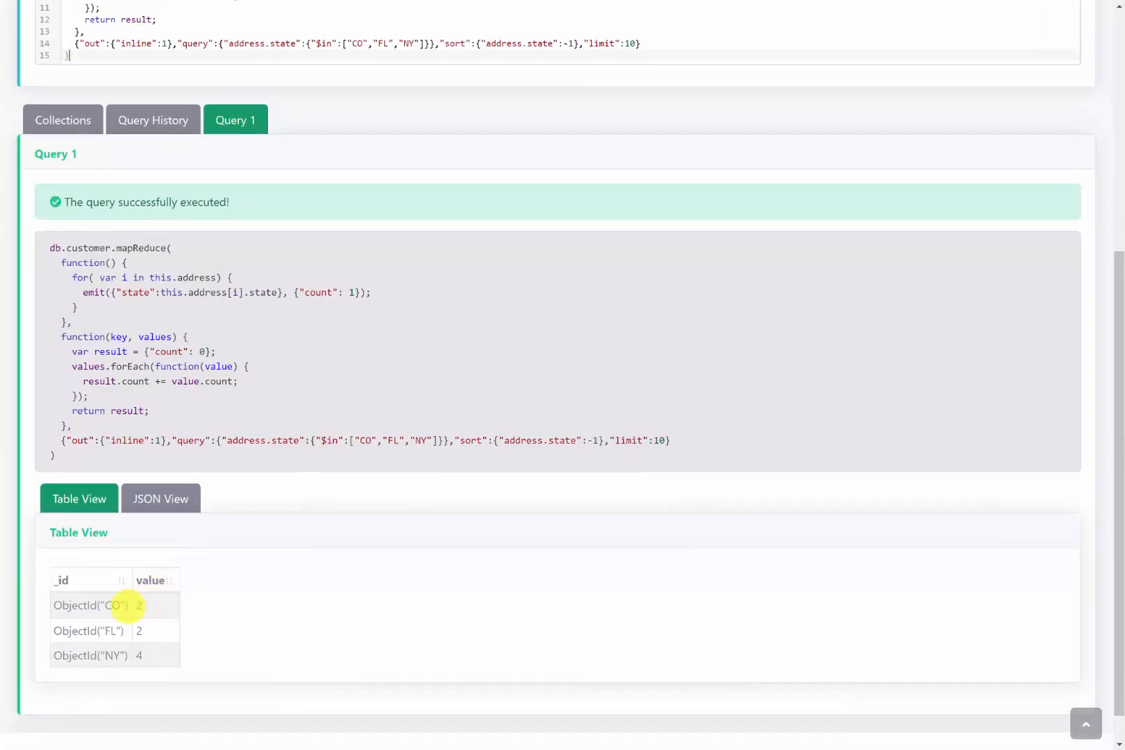
mouse_move(112, 631)
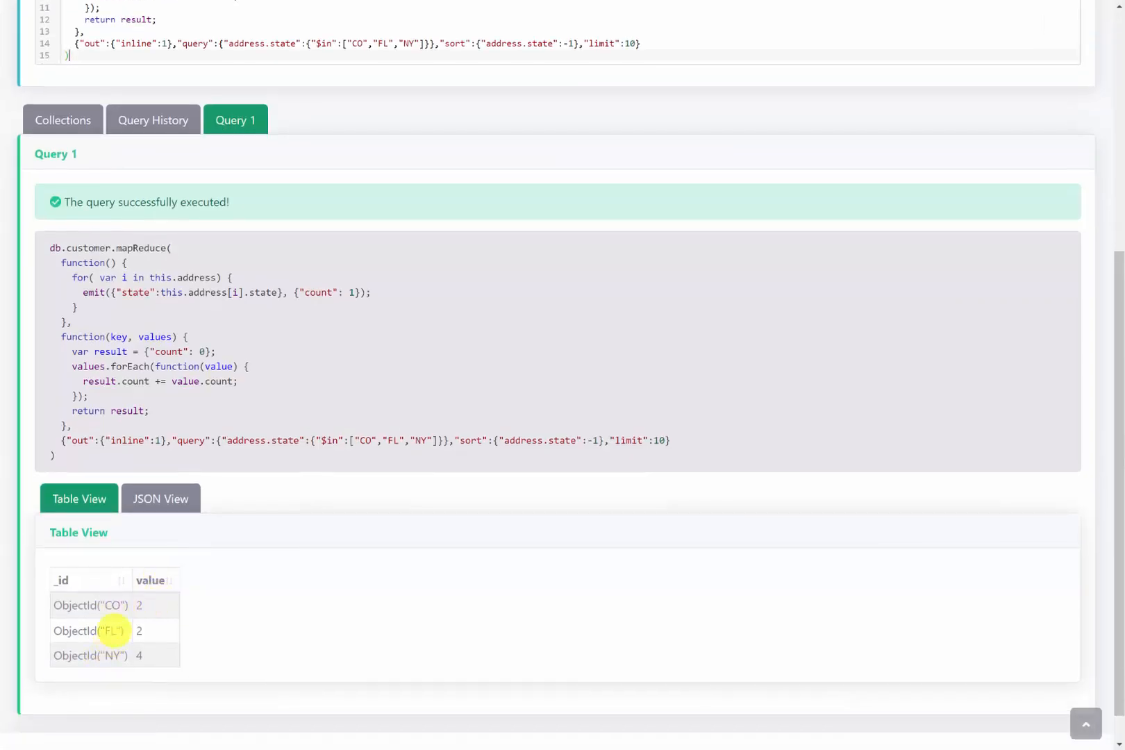
mouse_move(111, 655)
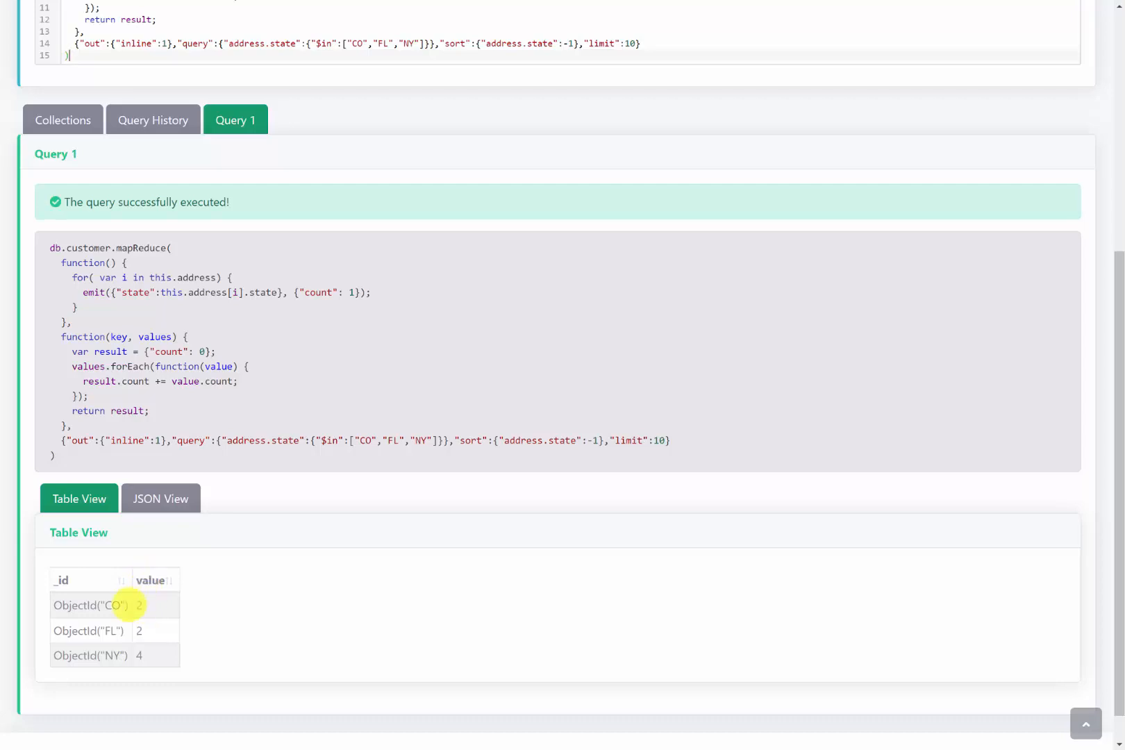
mouse_move(508, 158)
type("5")
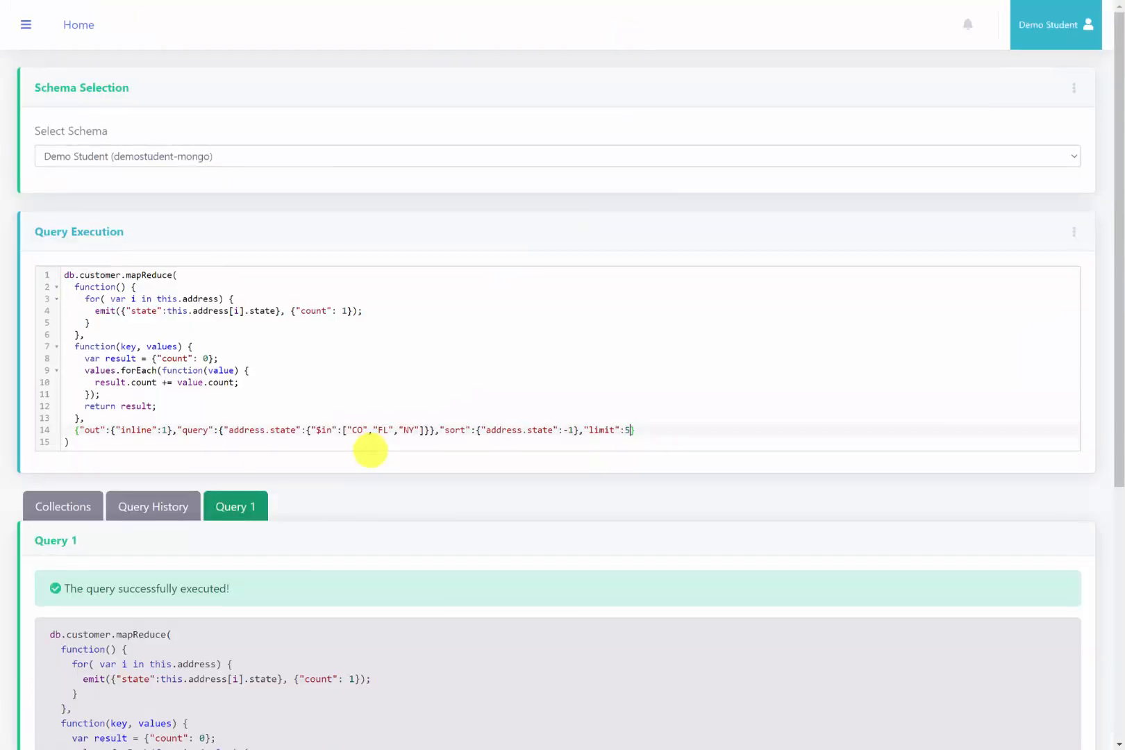
- Lower the query limit from 10 to 5 and rerun, returning FL 1 and NY 4
scroll("down", 3)
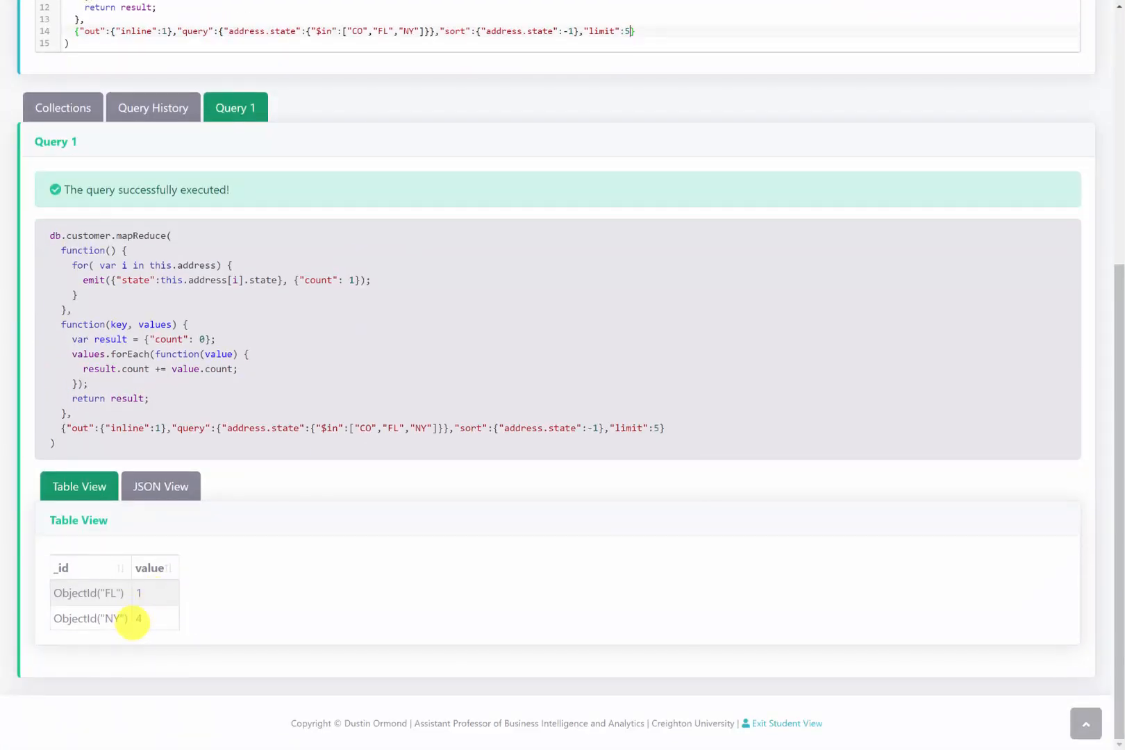
mouse_move(137, 599)
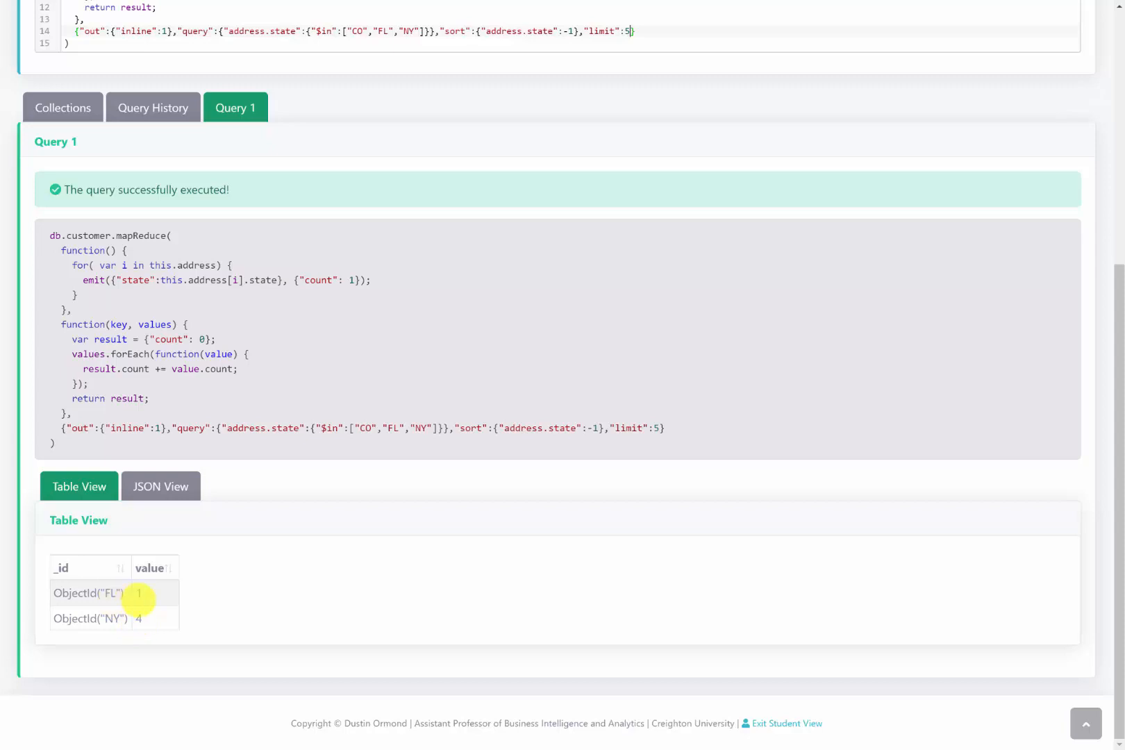
mouse_move(120, 618)
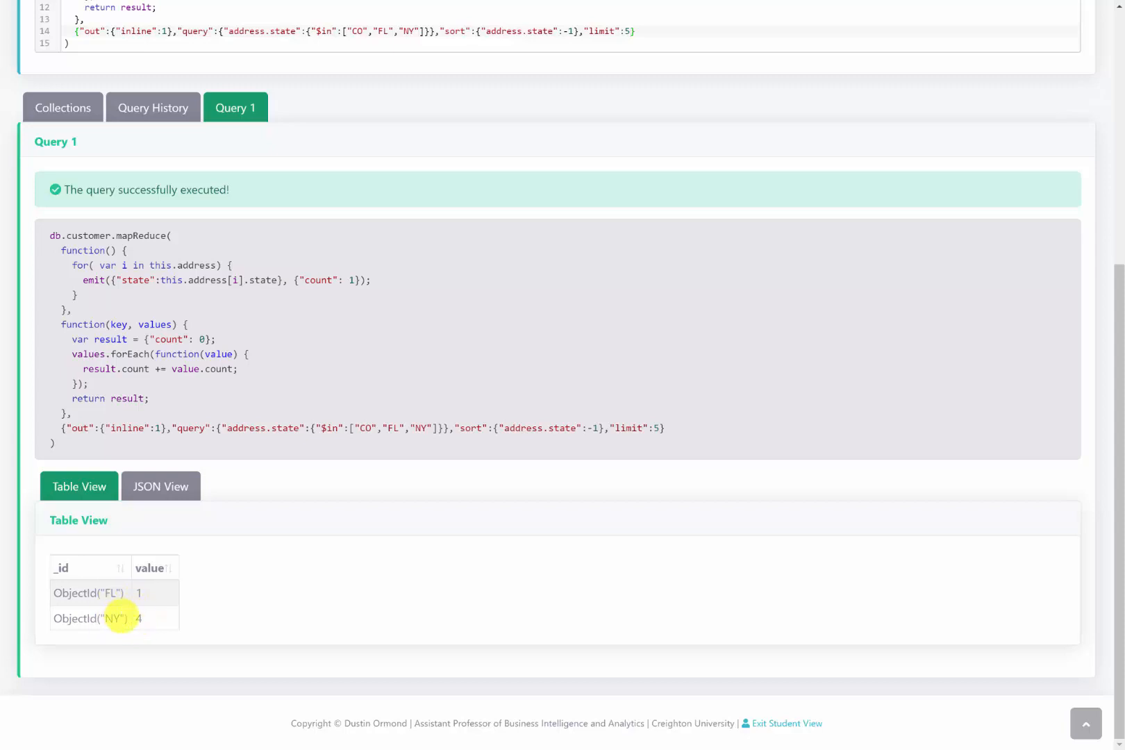
mouse_move(113, 578)
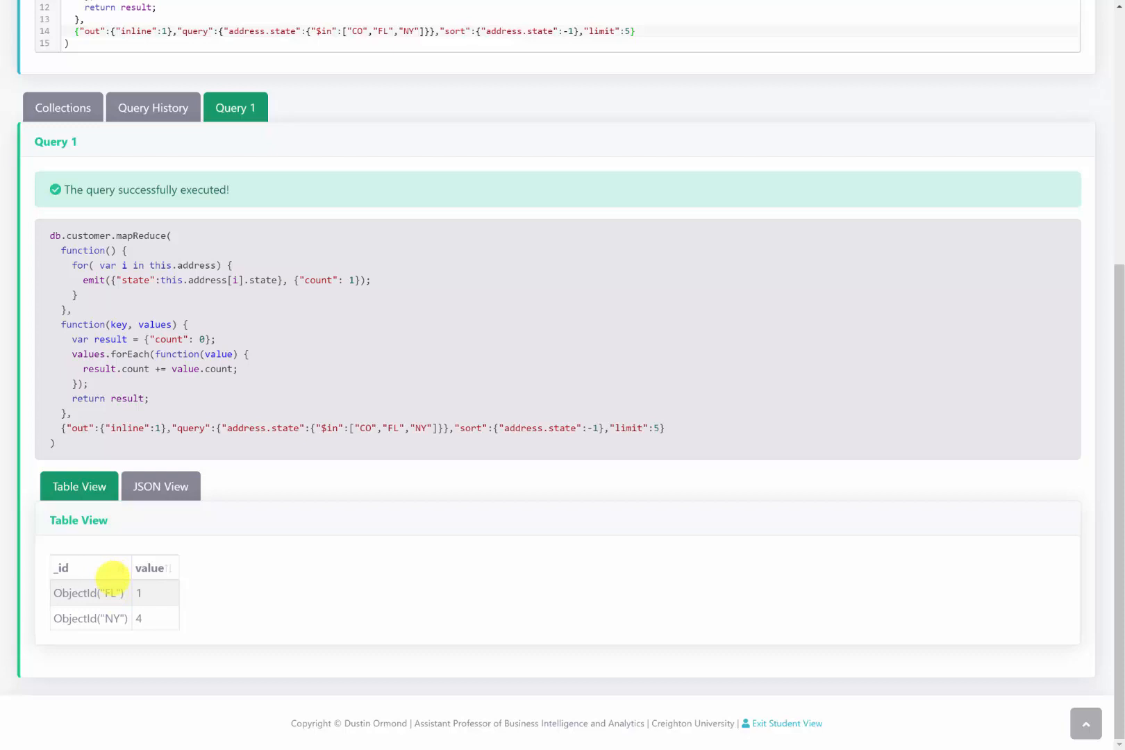
mouse_move(111, 623)
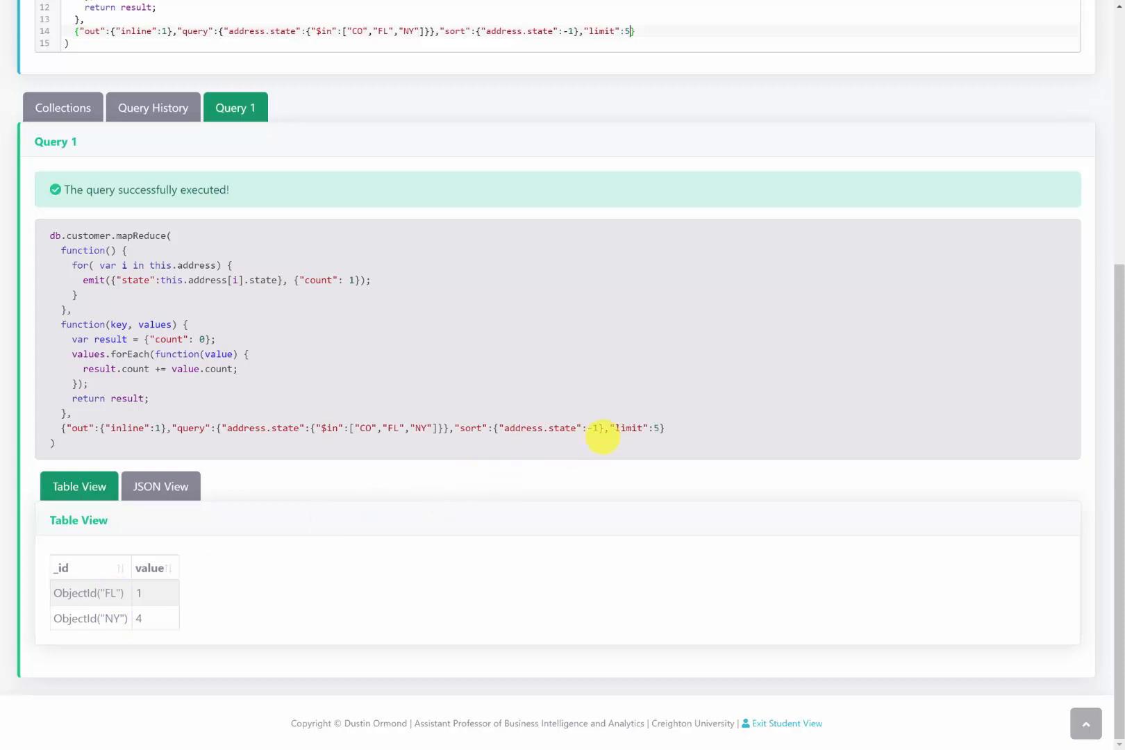
mouse_move(133, 630)
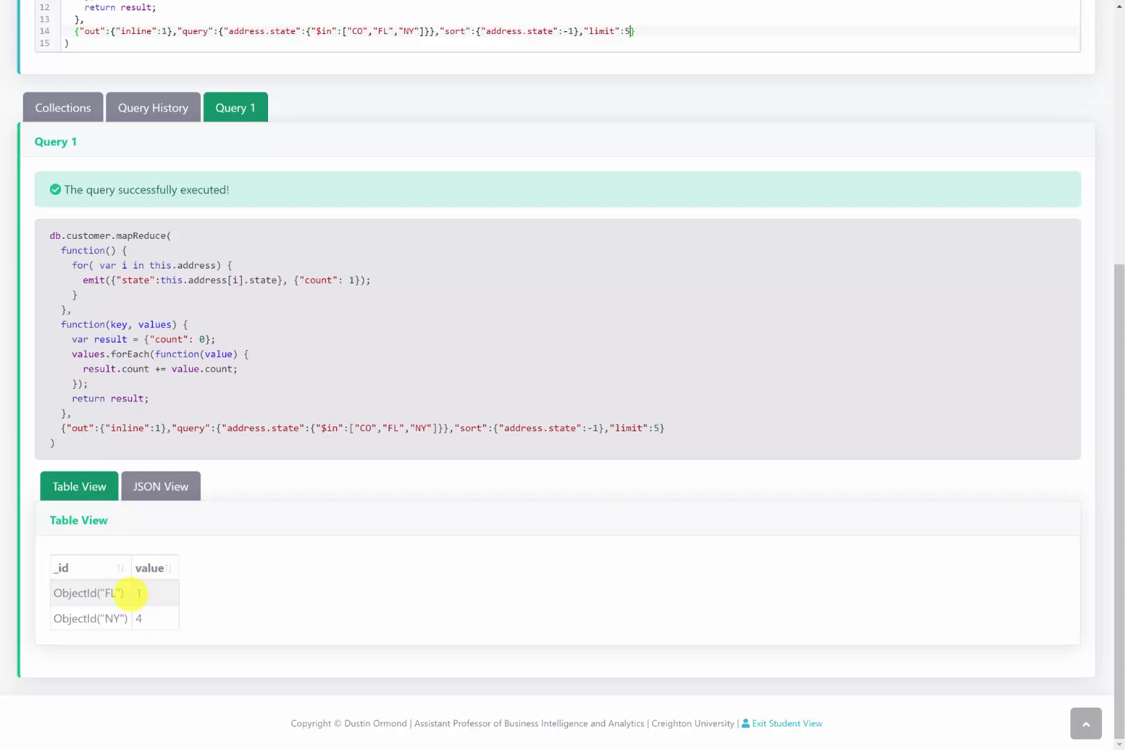
key("alt+tab")
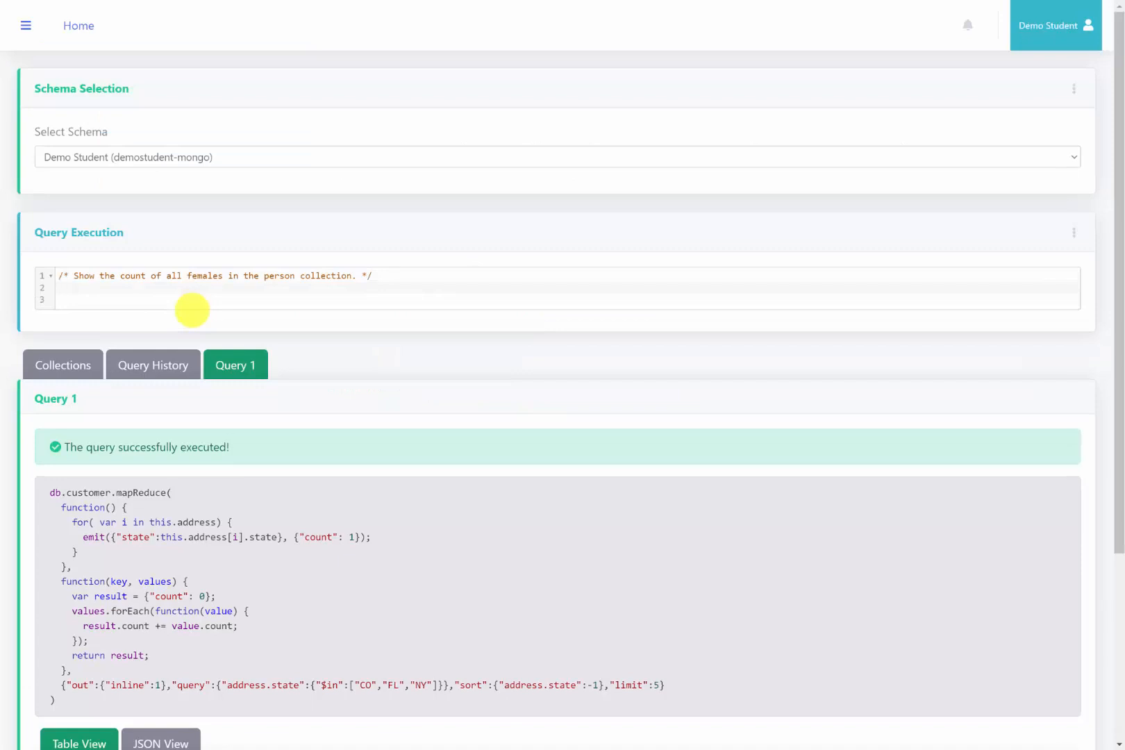
- Write db.person.mapReduce( with two empty functions and options out inline 1, query gender "f"
type("db.per")
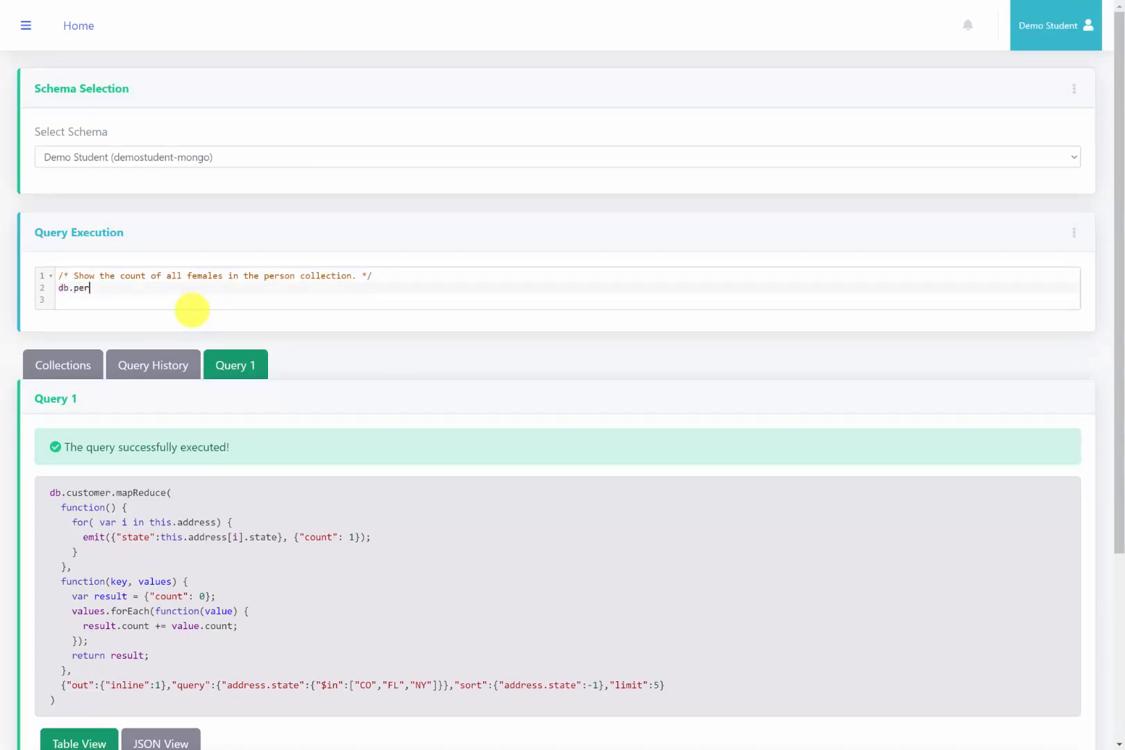
type("son.mapReduce(")
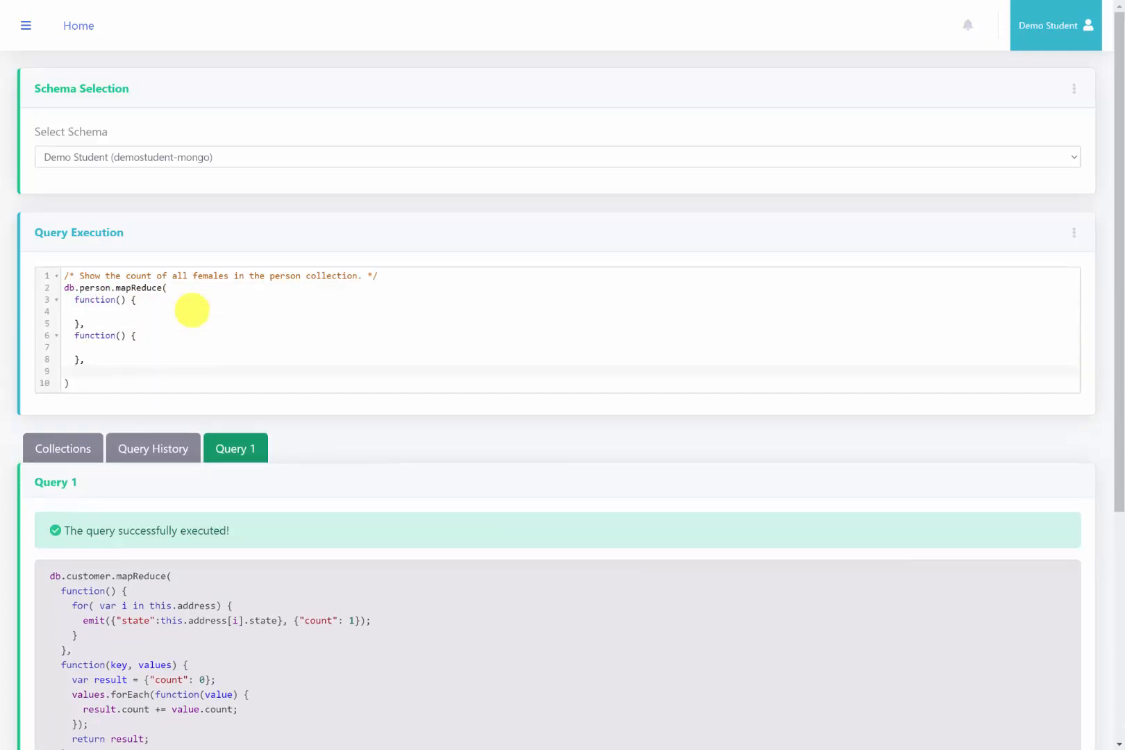
type("{\"\"}")
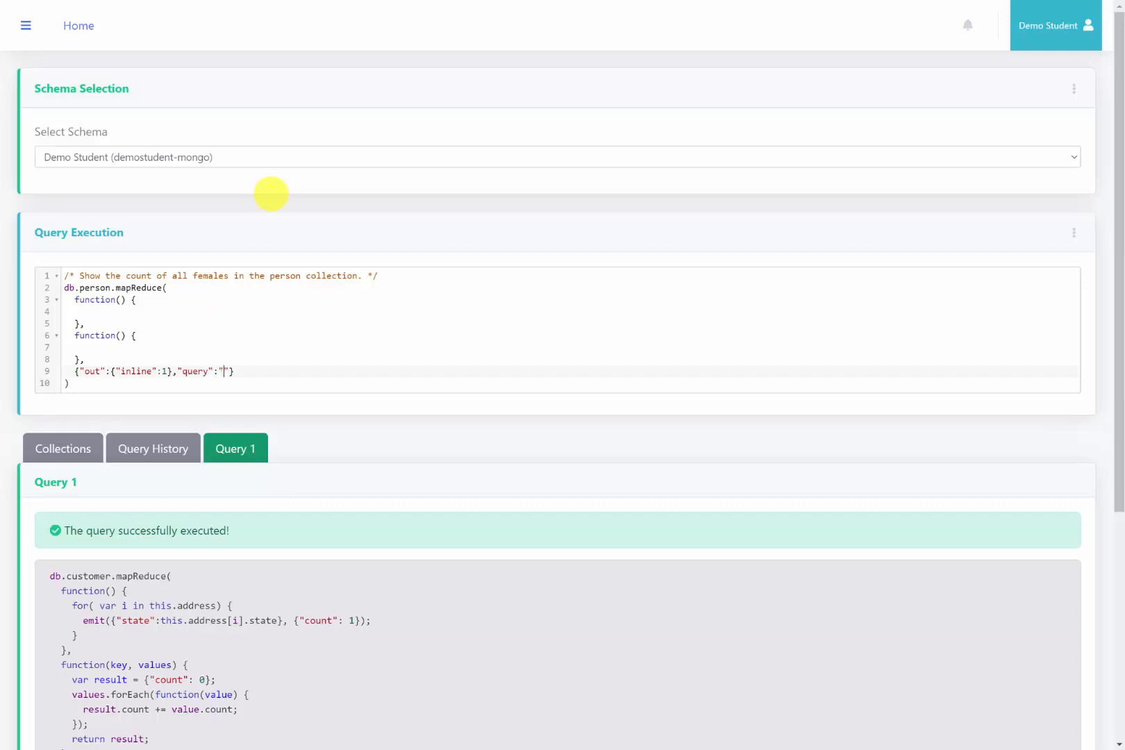
type("{\"gender\":\"f\"")
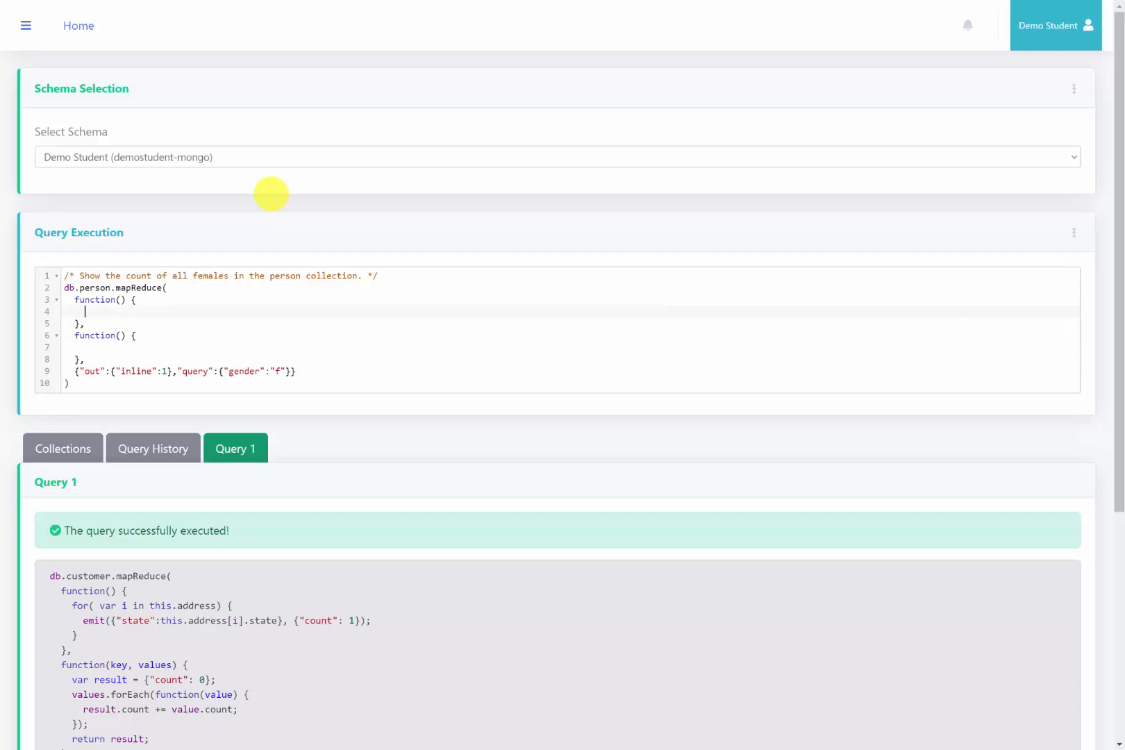
- Fill the map function with emit({"gender": this.gender}, {"count": 1})
type("emit({\"")
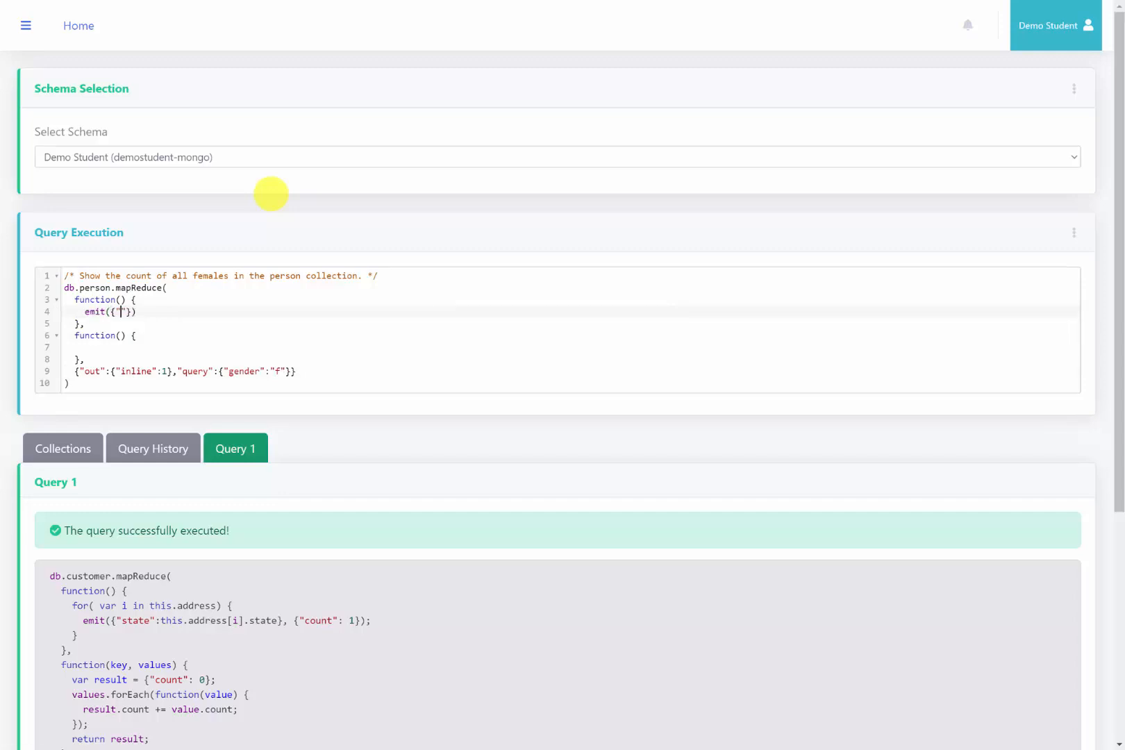
type("\"gender\":")
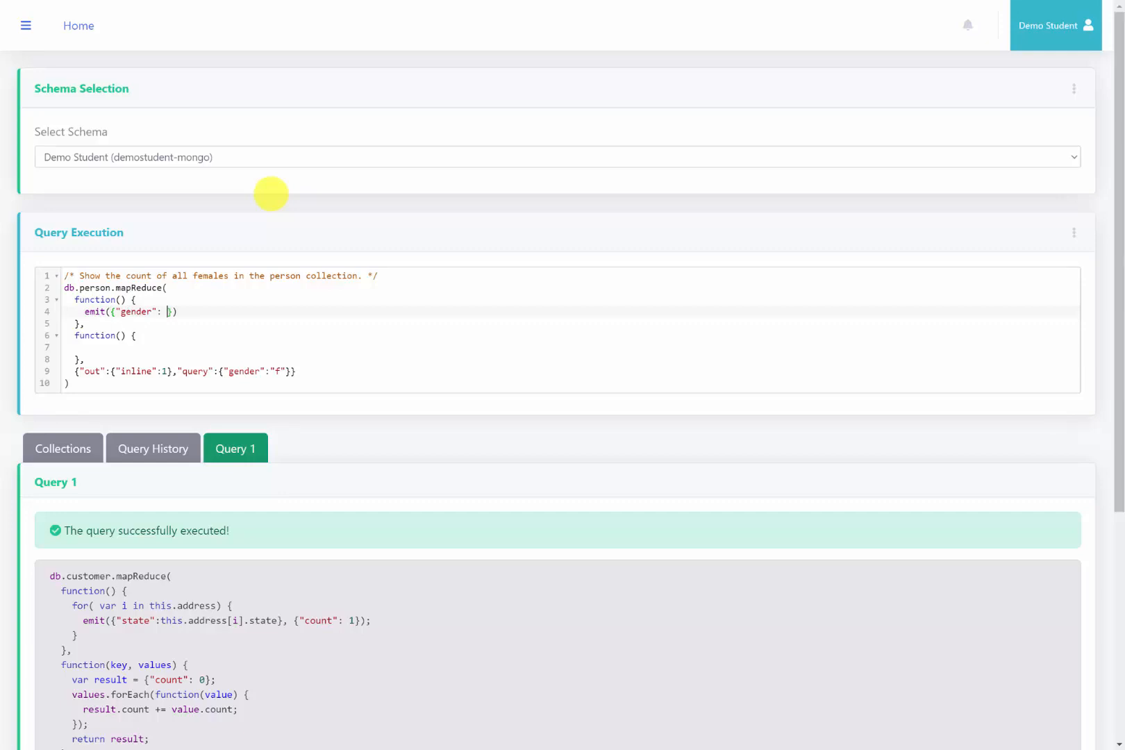
type("this.gender")
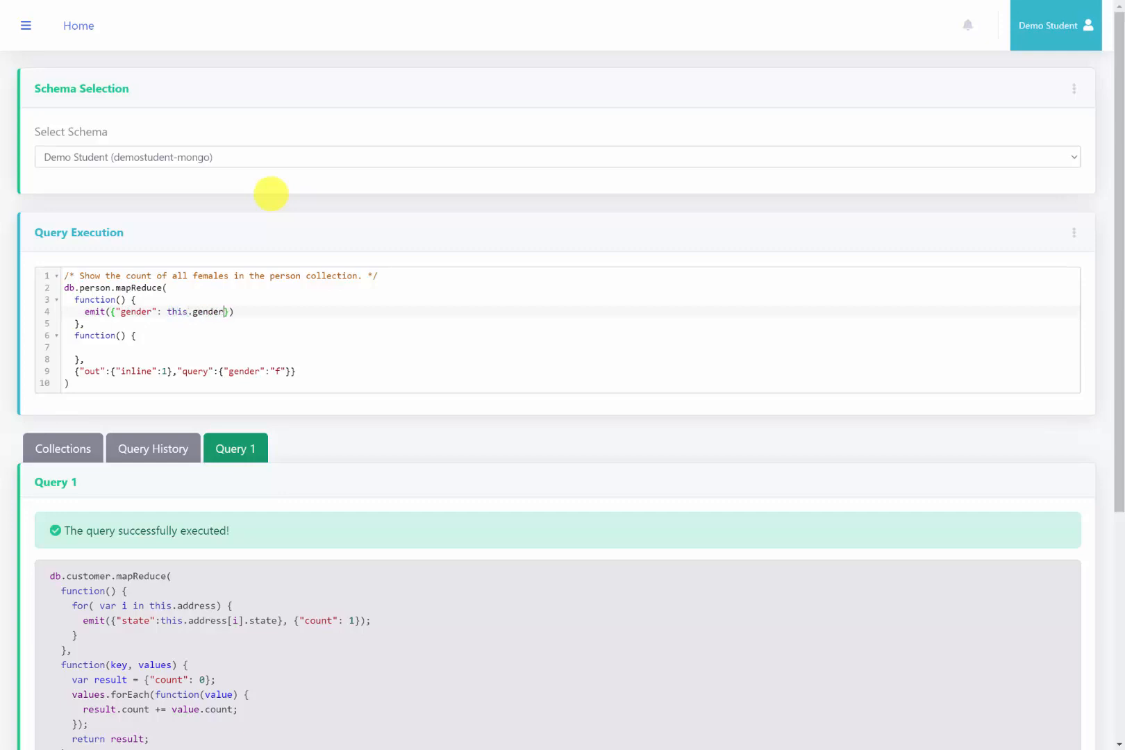
type(", {}")
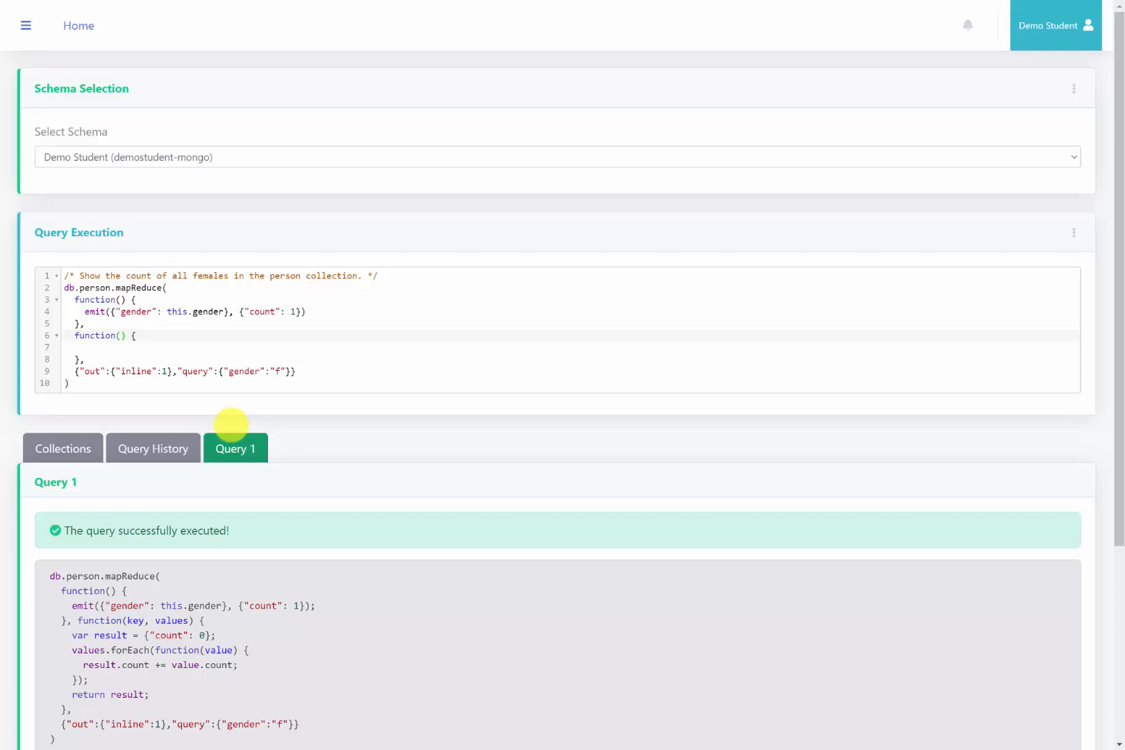
- Give the reduce function key, values parameters and var result = {"count":0}
type("key, values")
left_click(571, 347)
type("var ")
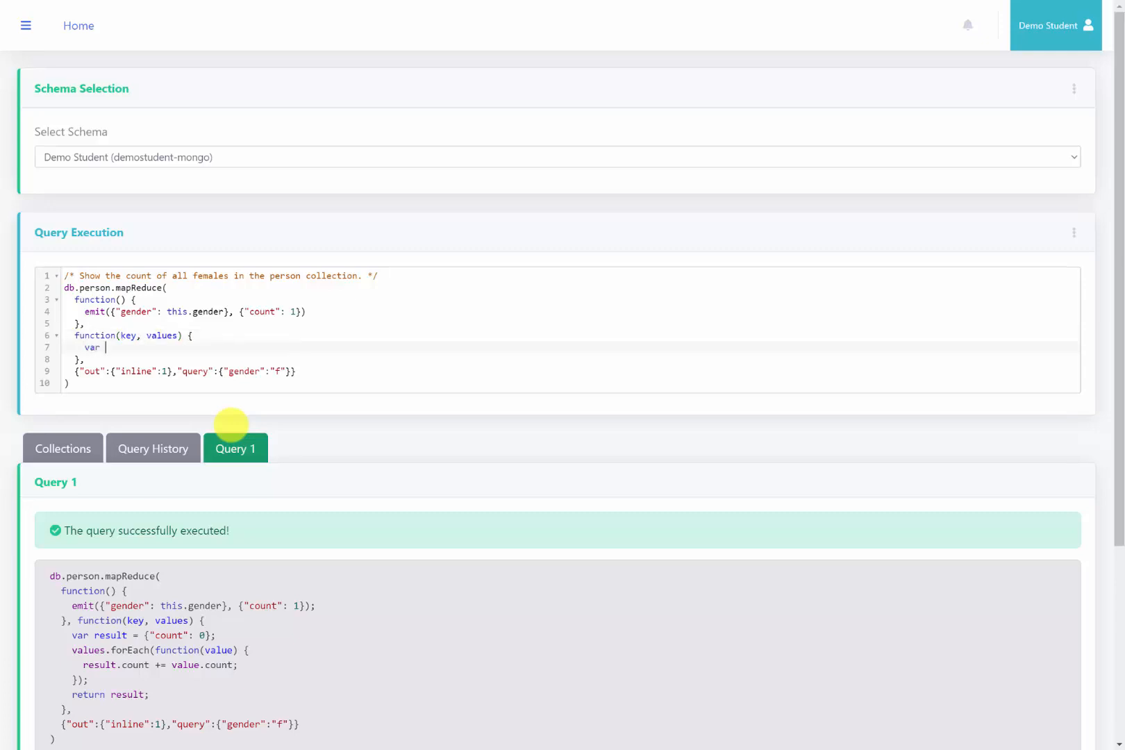
type("result")
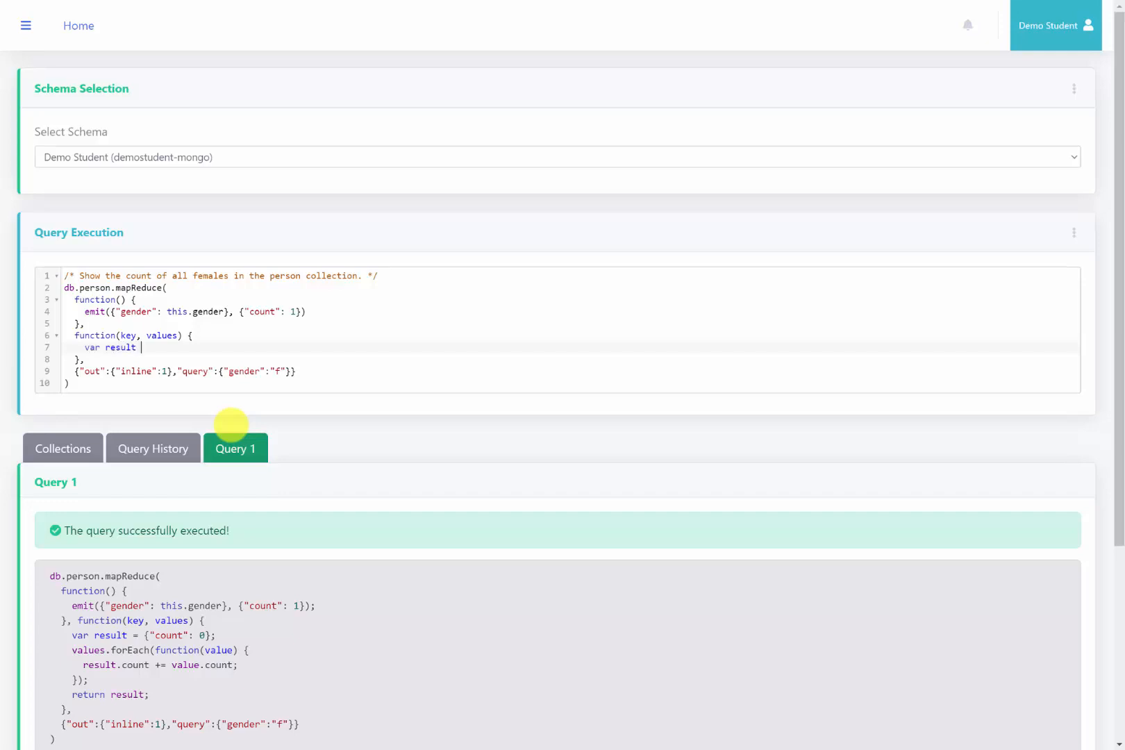
type("= {\"cou\"}")
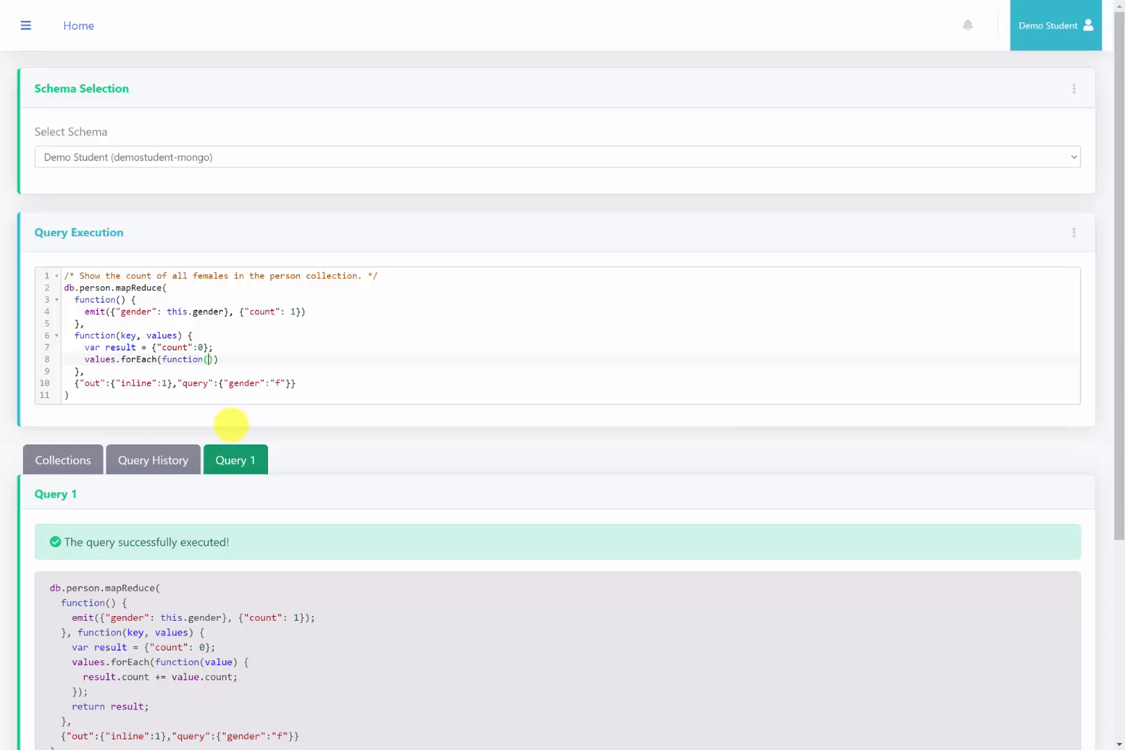
- Add a values.forEach(function(value) {...}) loop and begin updating result inside it
type("value")
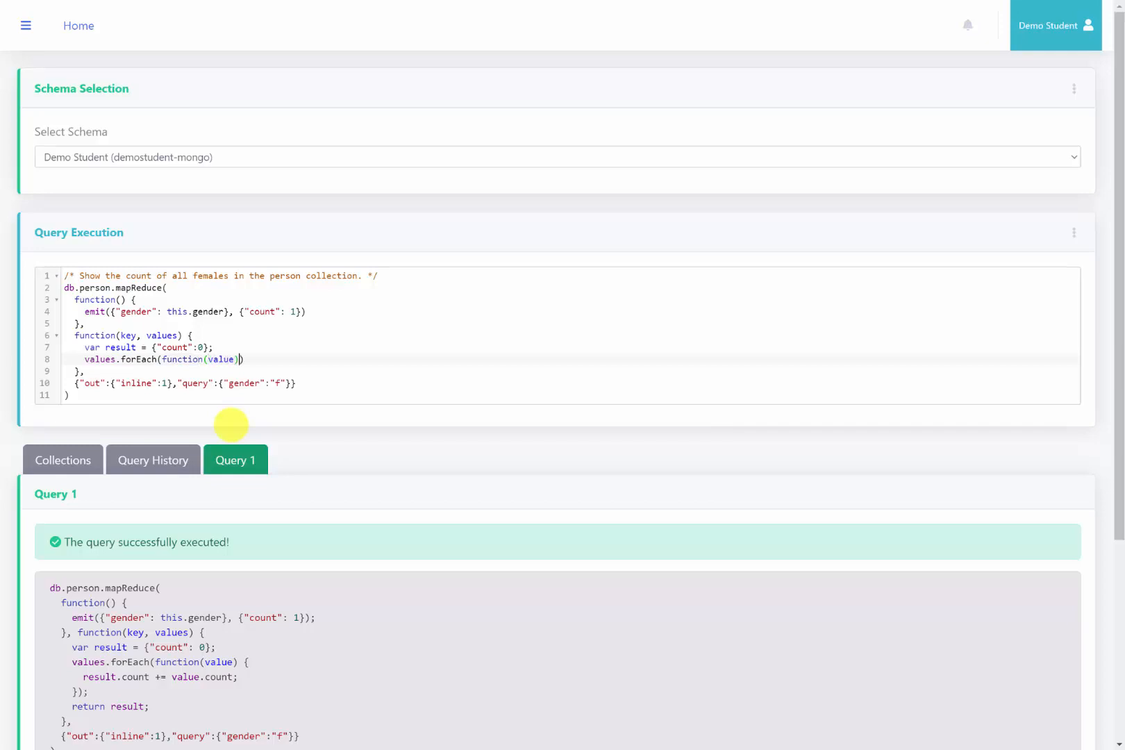
key("Enter")
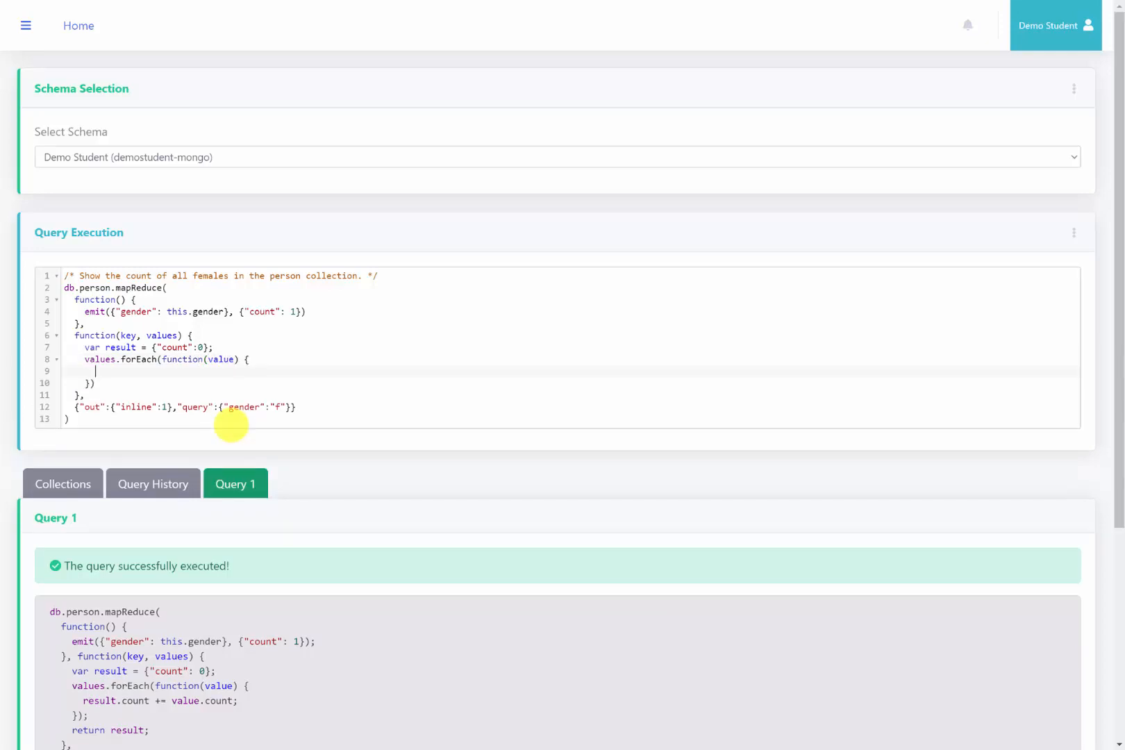
type("result")
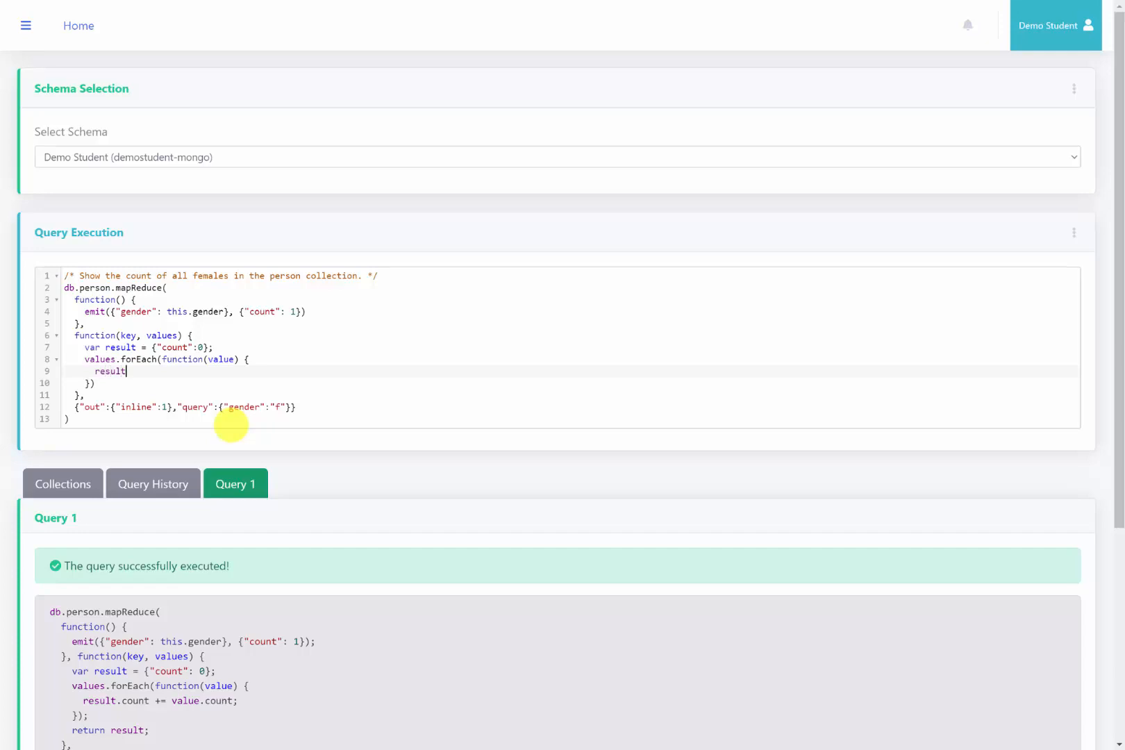